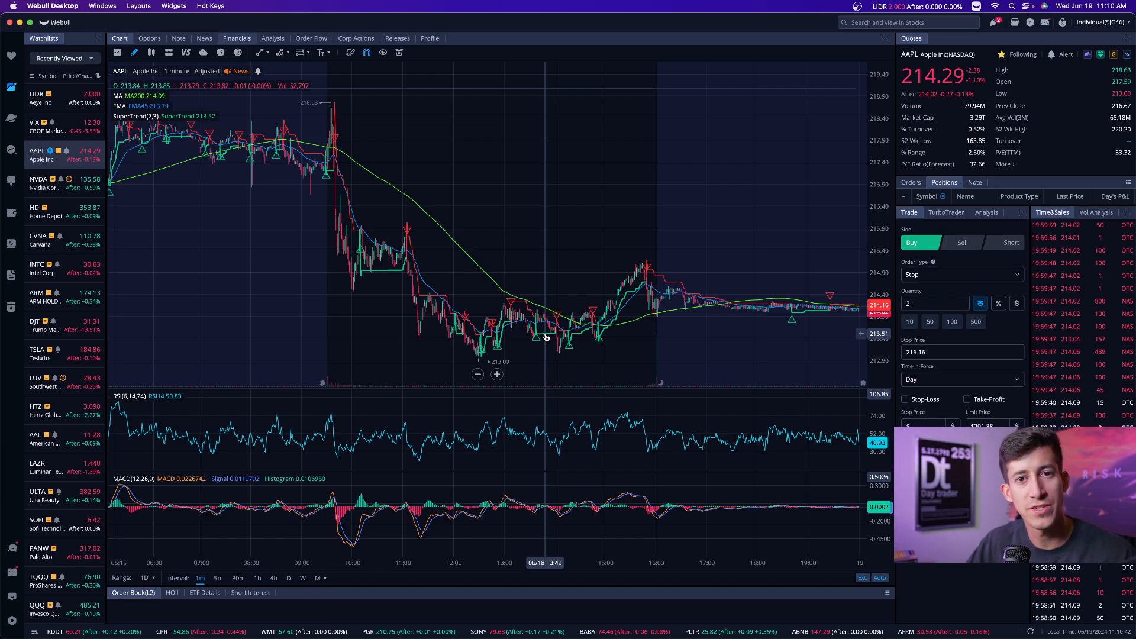
pyautogui.moveTo(543, 307)
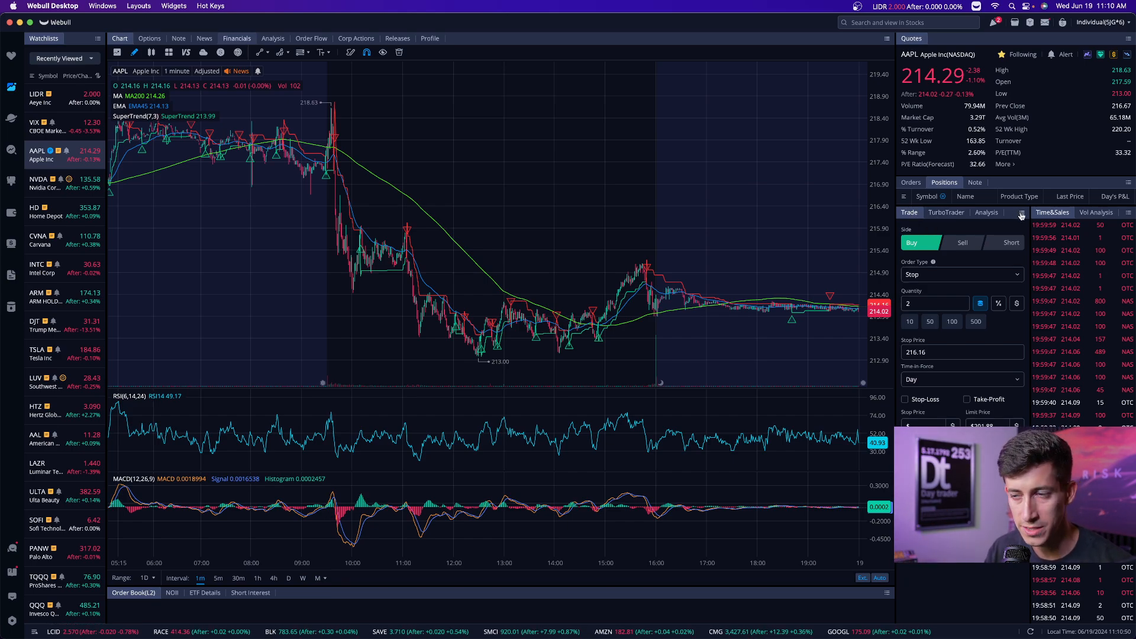
# Open the Trade panel's options menu beside the AAPL stop order ticket.
pyautogui.click(1022, 213)
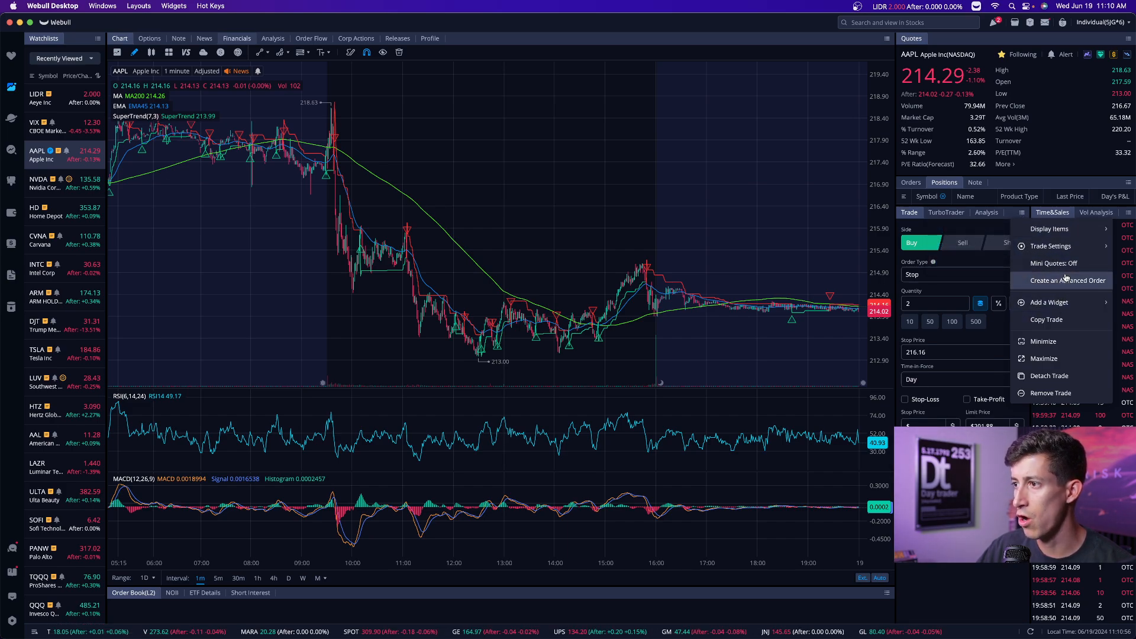
# Create an advanced OTO order for AAPL: a primary buy at 214.02 with two sells.
pyautogui.click(1068, 281)
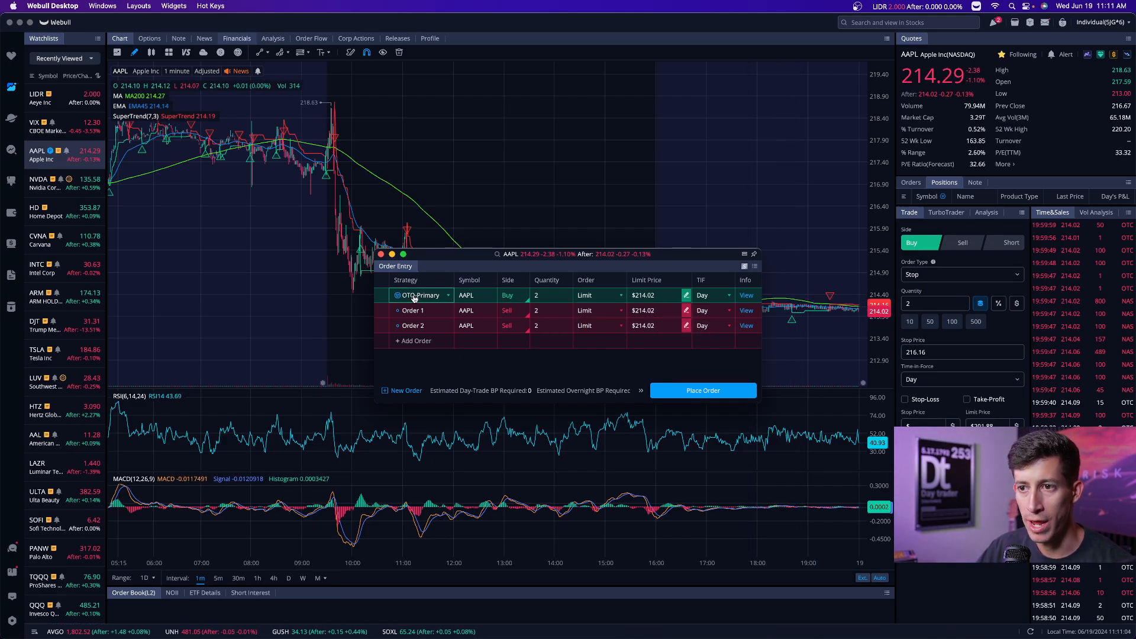
pyautogui.click(422, 294)
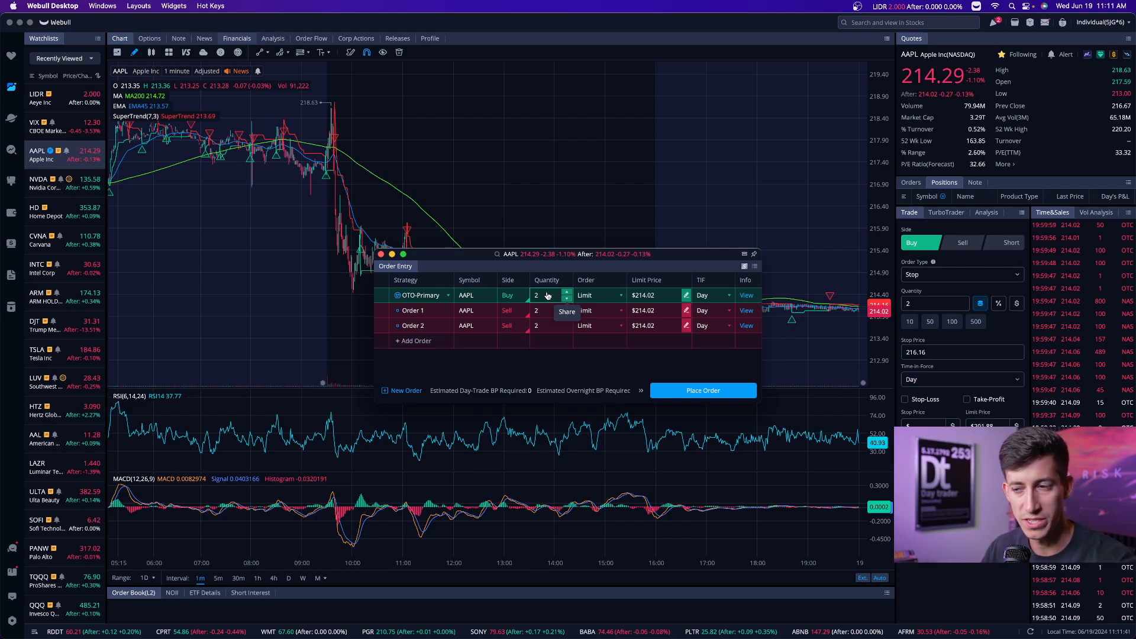
# Enter 100 as the OTO primary quantity and set primary, Order 1 and Order 2 to GTC.
pyautogui.click(548, 295)
pyautogui.write('100')
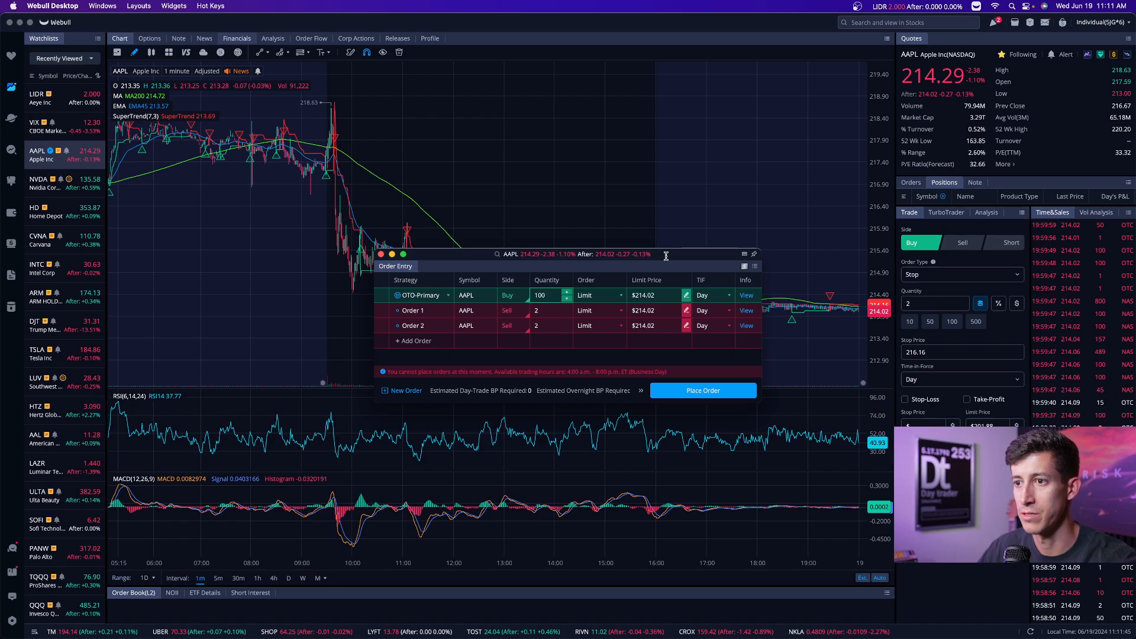
pyautogui.moveTo(680, 243)
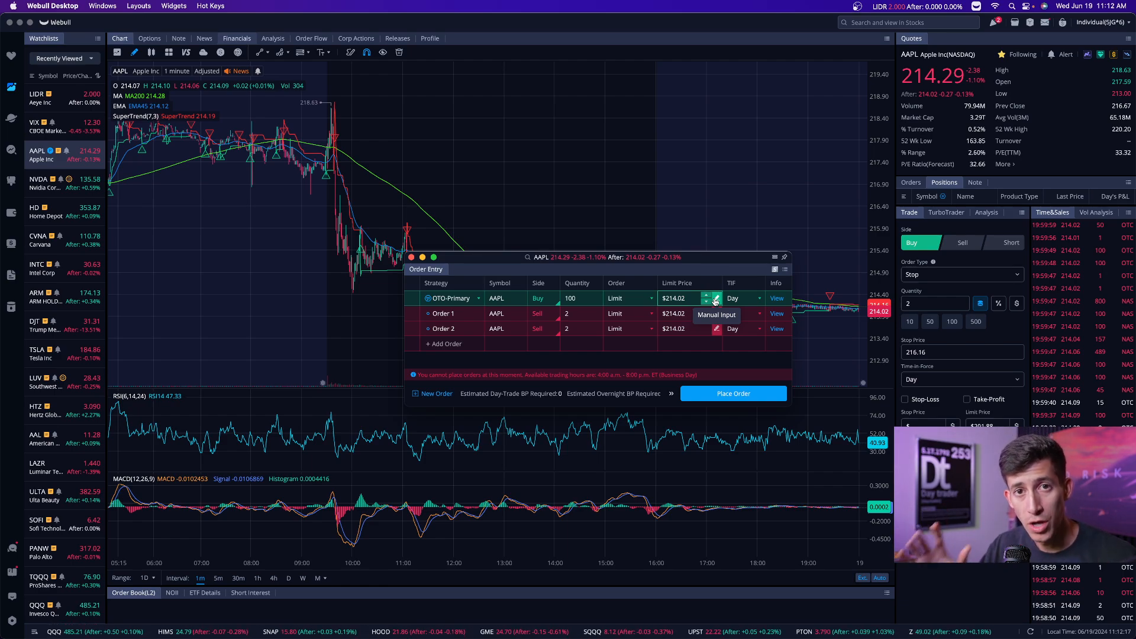
pyautogui.click(743, 298)
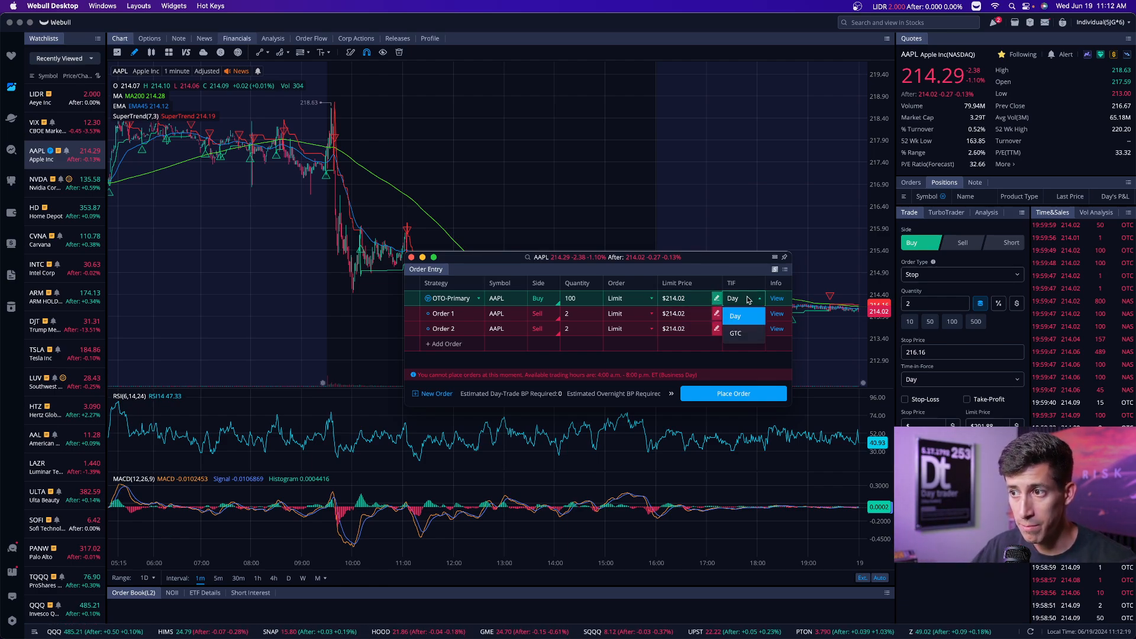
pyautogui.click(735, 333)
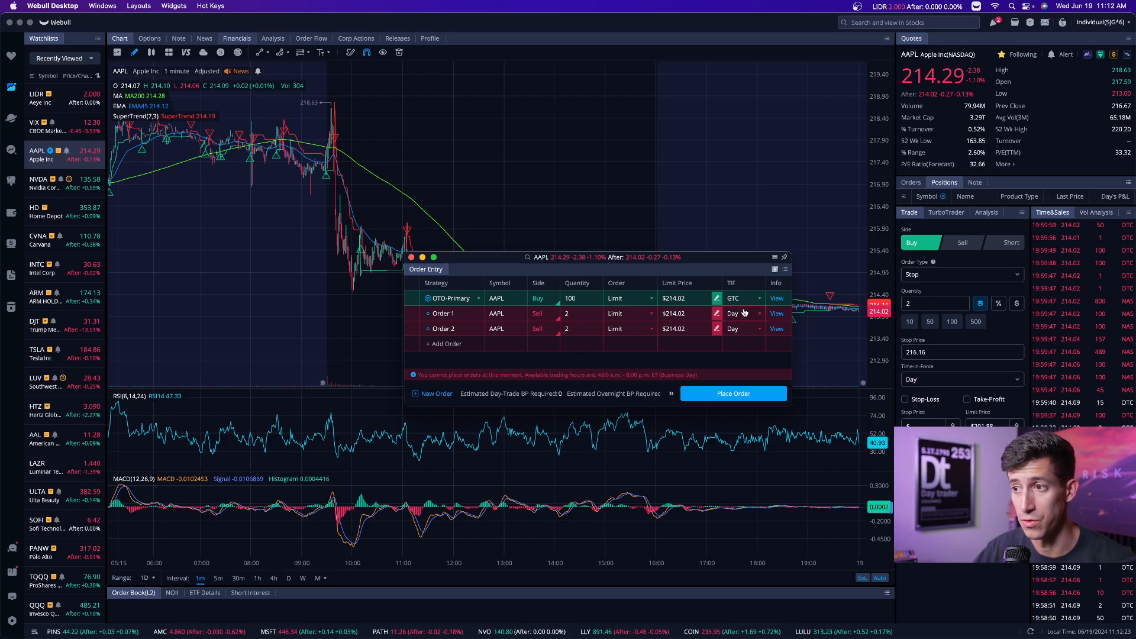
pyautogui.click(743, 328)
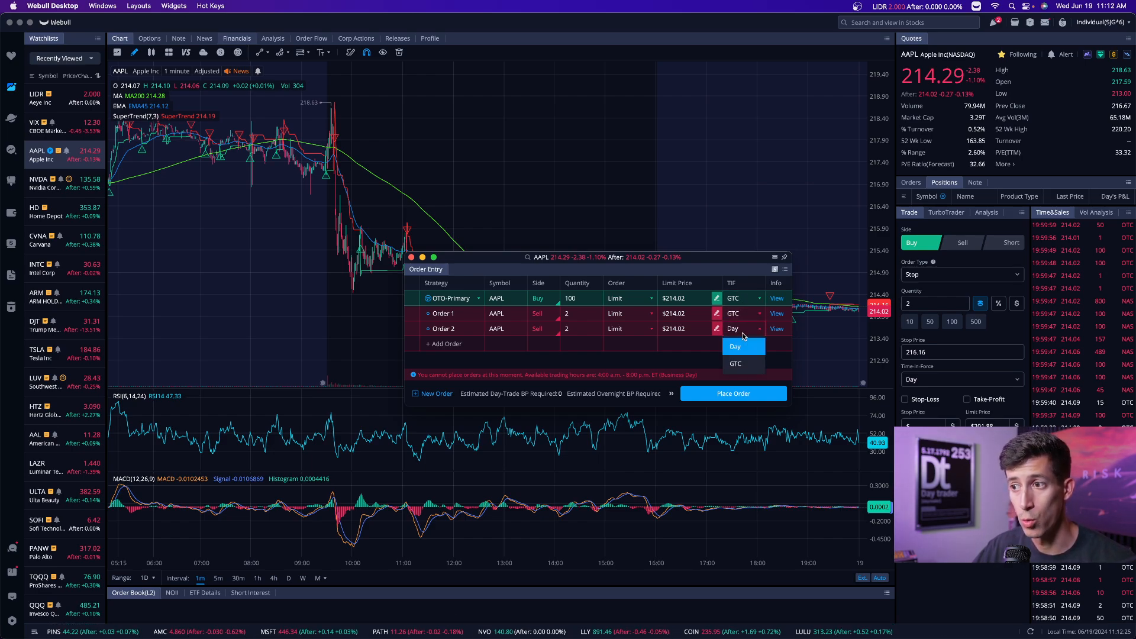
pyautogui.click(736, 363)
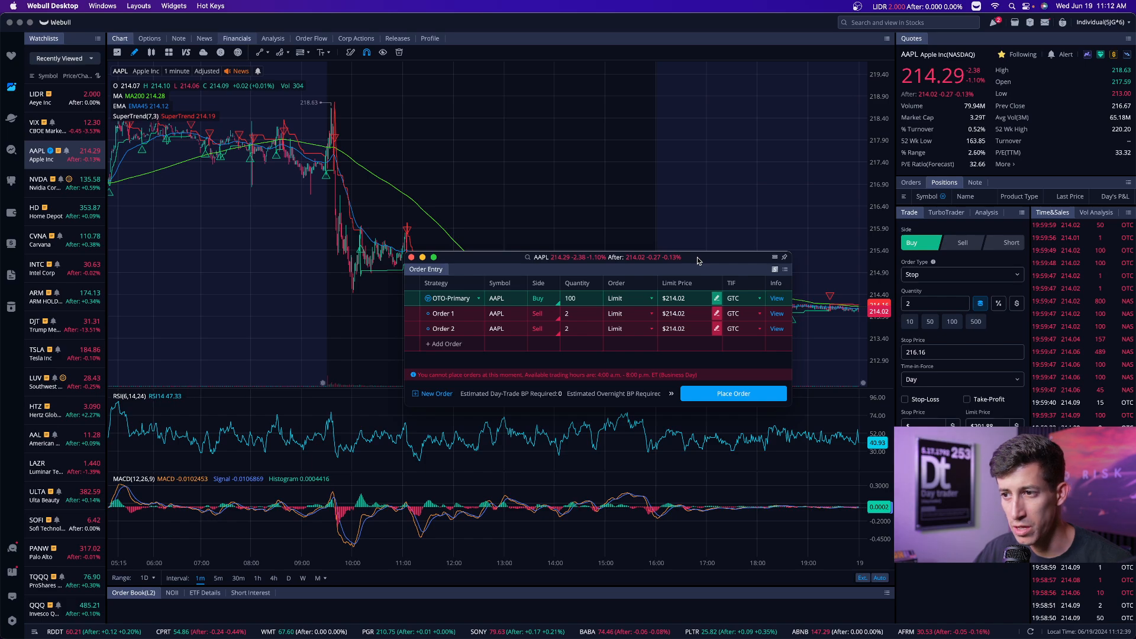
# Set Order 1 to sell 100 shares at a $220.00 limit and switch Order 2 to Stop.
pyautogui.moveTo(540, 257); pyautogui.dragTo(410, 339)
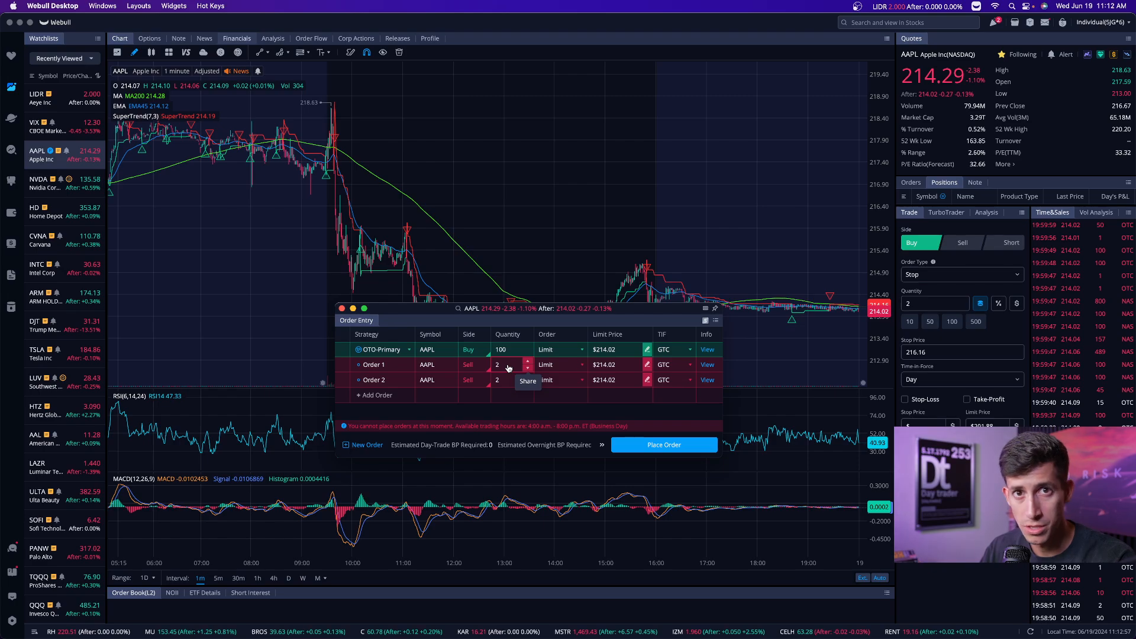
pyautogui.click(507, 365)
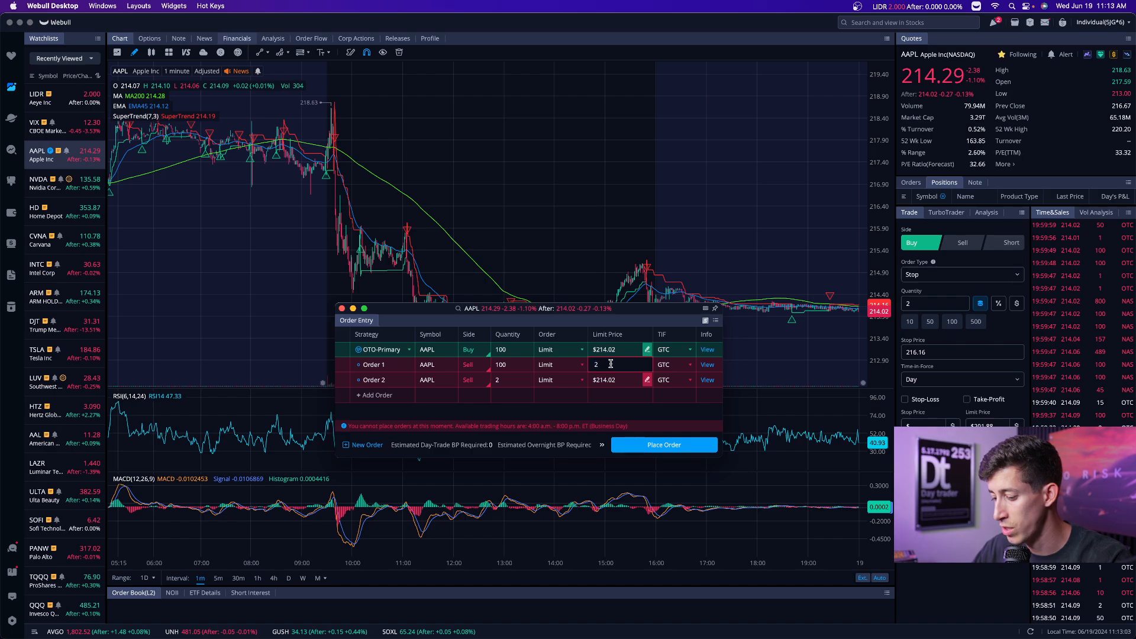
pyautogui.write('20.00')
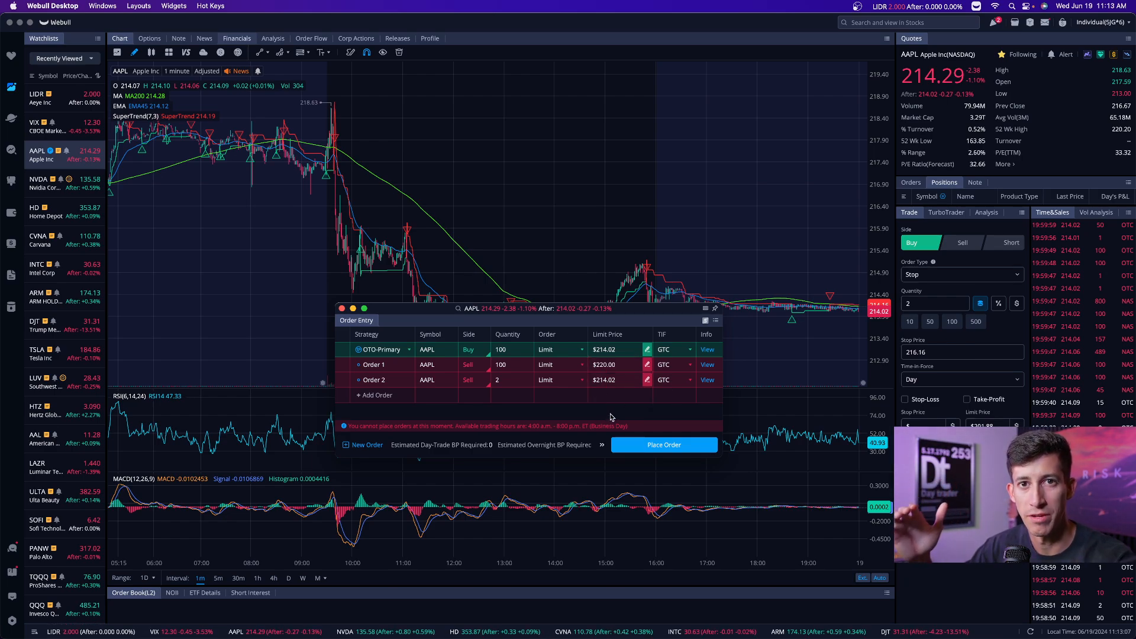
pyautogui.click(558, 380)
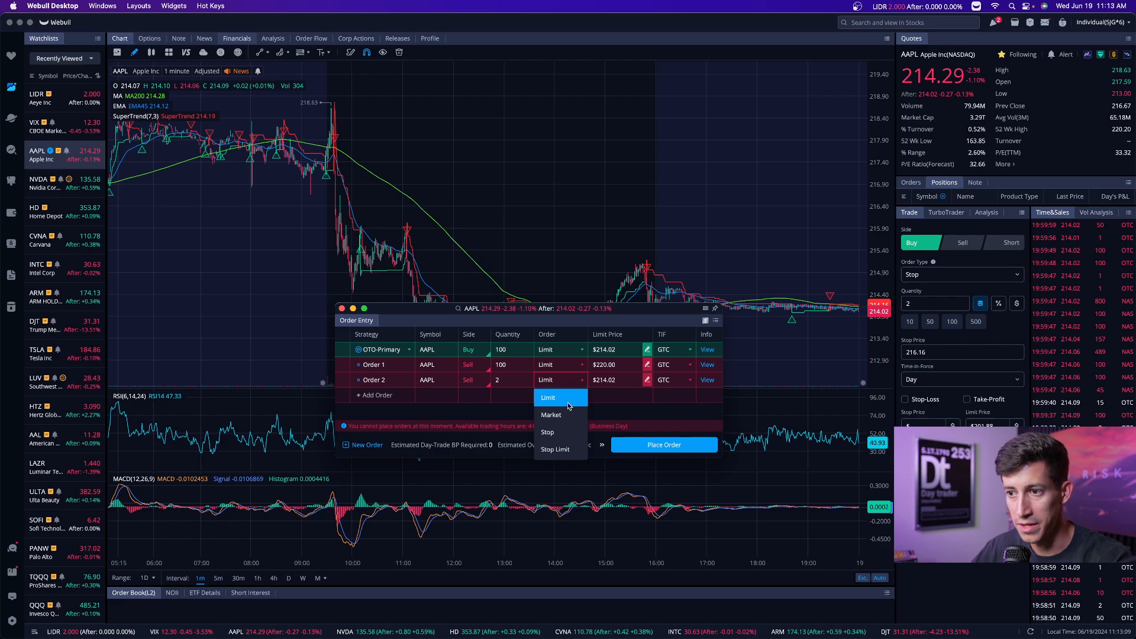
pyautogui.click(547, 432)
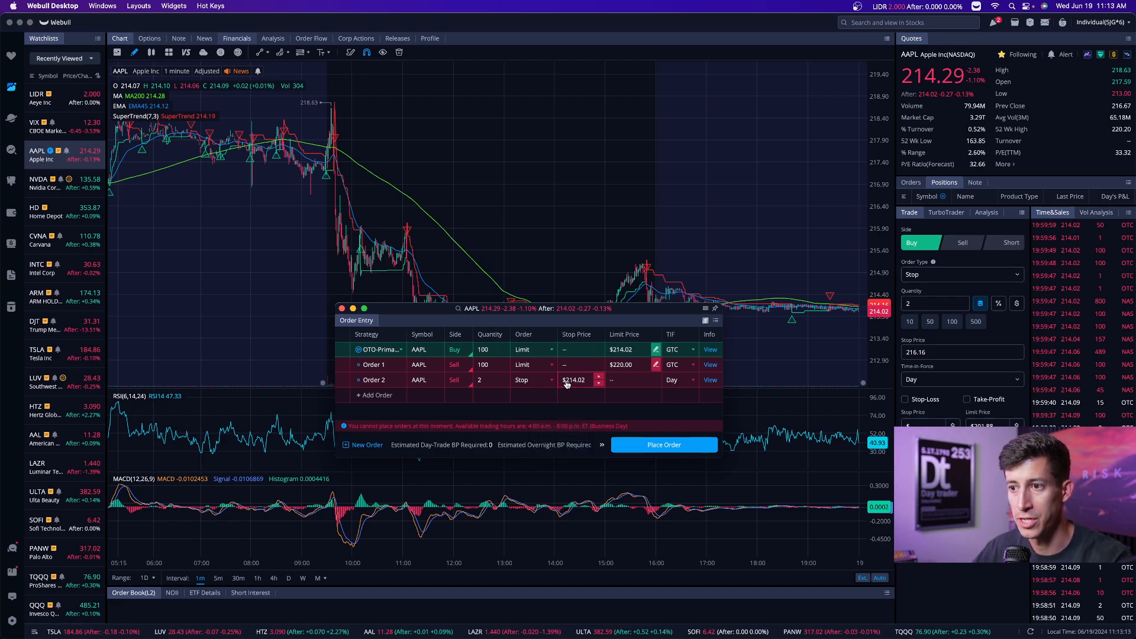
# Enter a $212.00 stop price and 100-share quantity for Order 2.
pyautogui.click(486, 380)
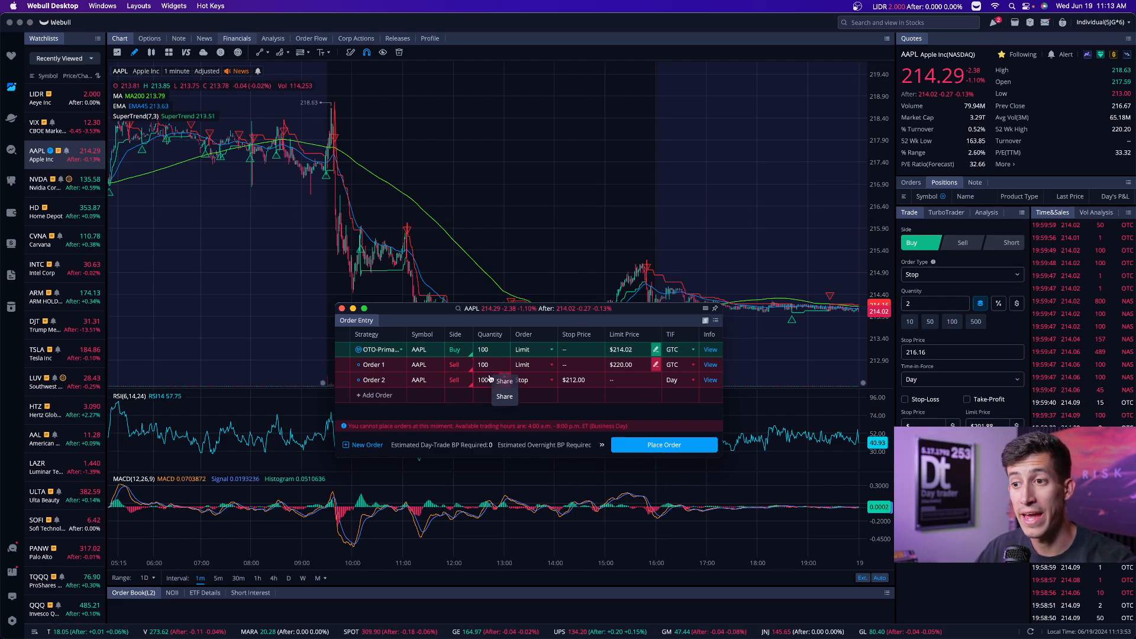
pyautogui.moveTo(627, 243)
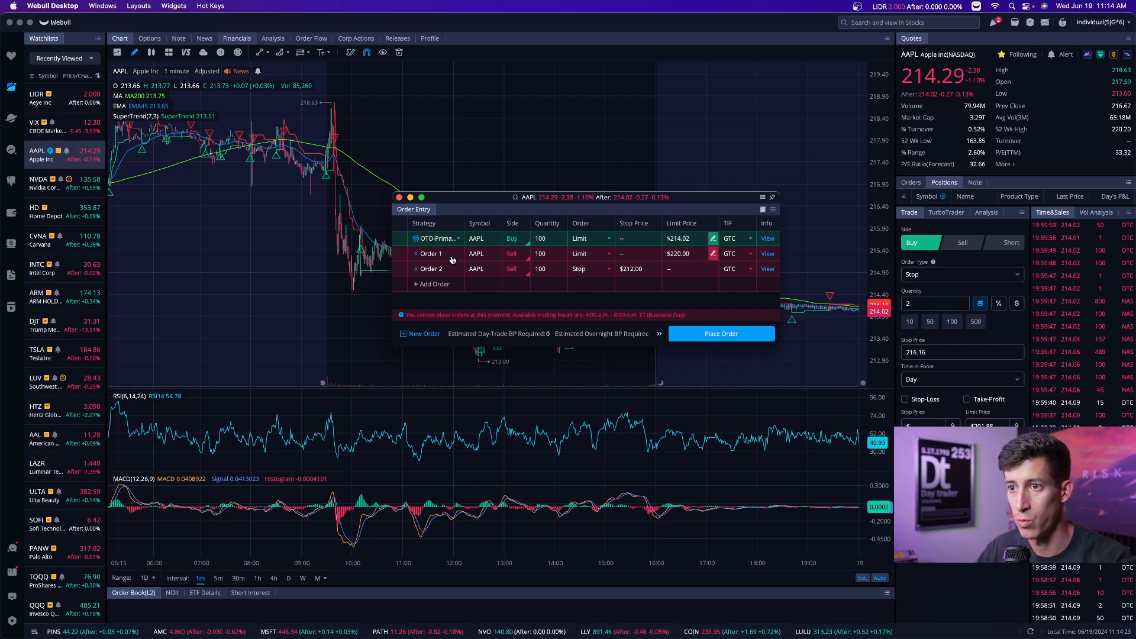
# Switch the strategy to OCO, delete the extra order, leaving two 100-share AAPL sells.
pyautogui.click(435, 239)
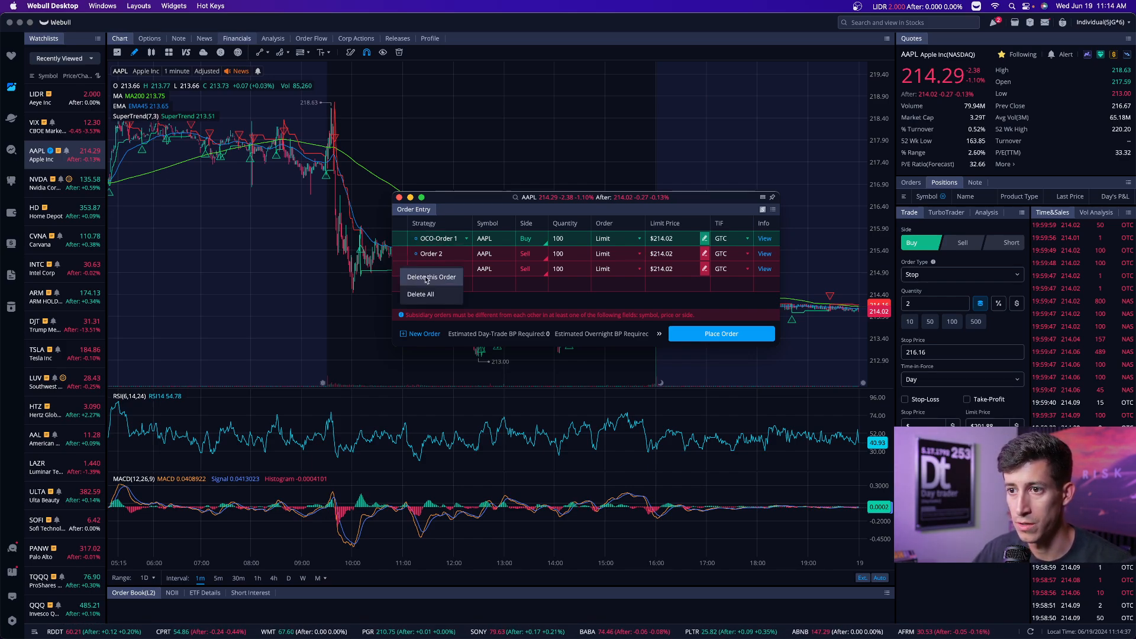
pyautogui.click(442, 238)
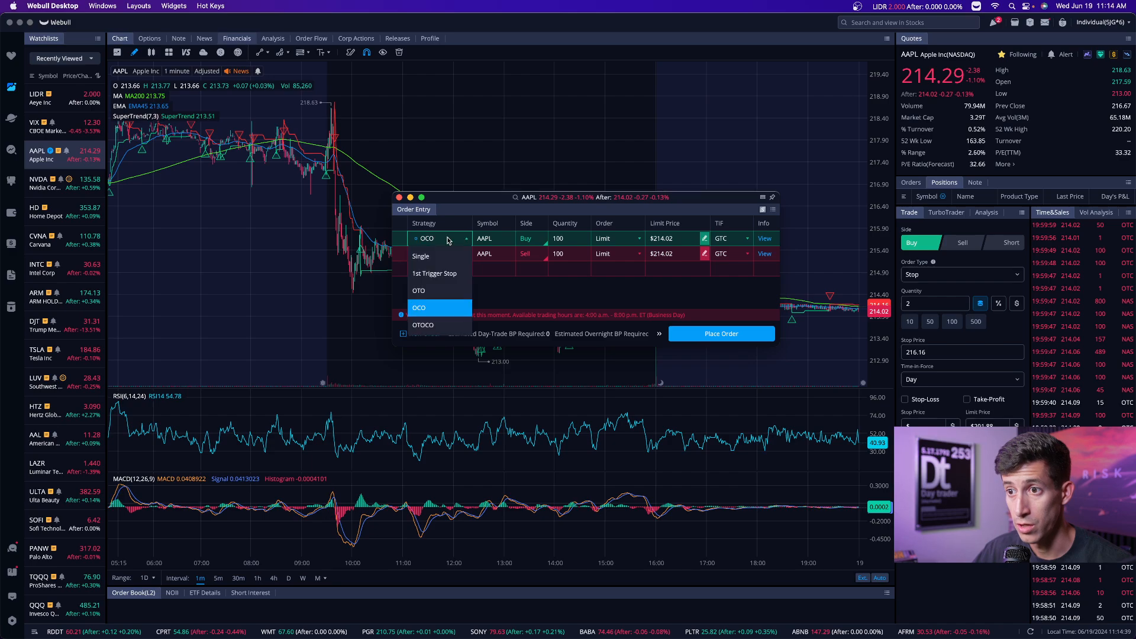
pyautogui.click(419, 307)
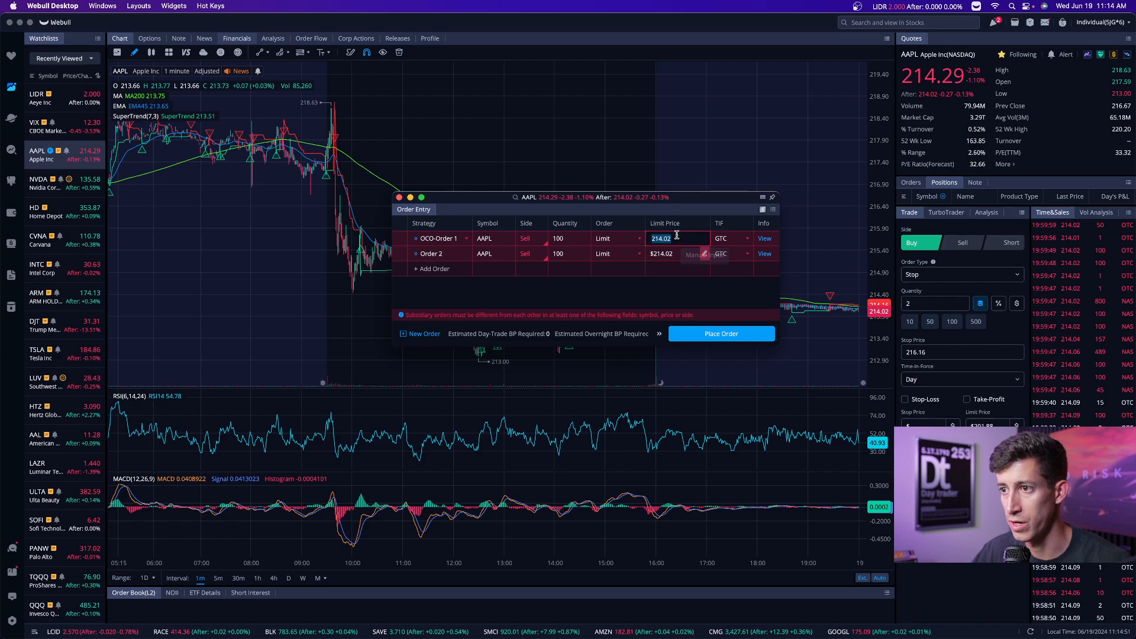
# Set Order 1's limit to $220, make Order 2 a GTC stop at $212, and close the window.
pyautogui.write('220')
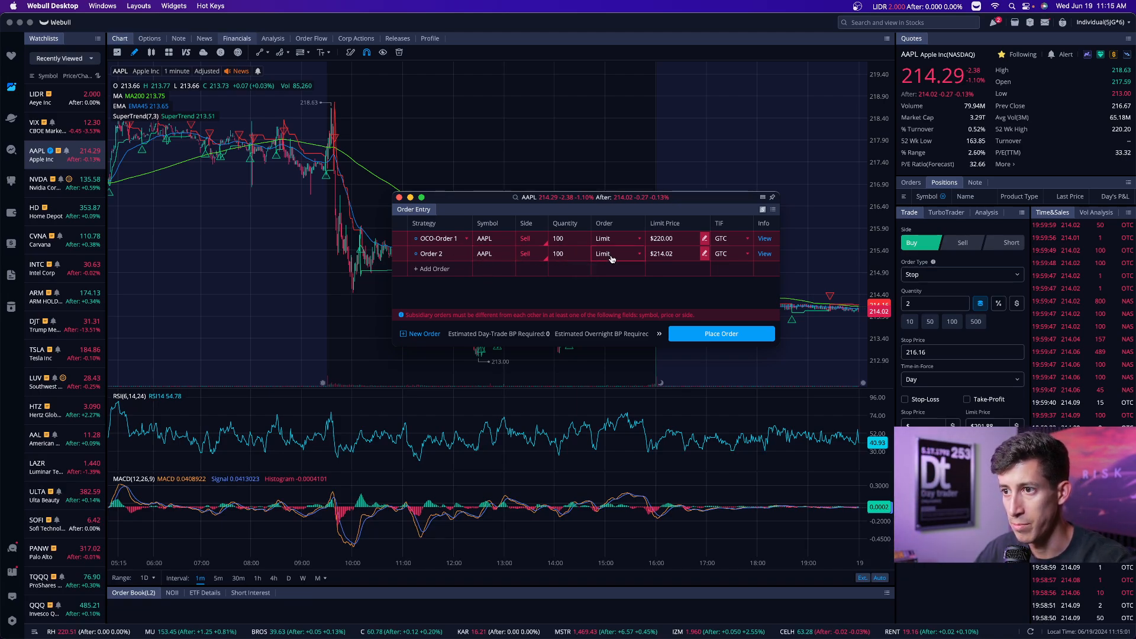
pyautogui.click(616, 253)
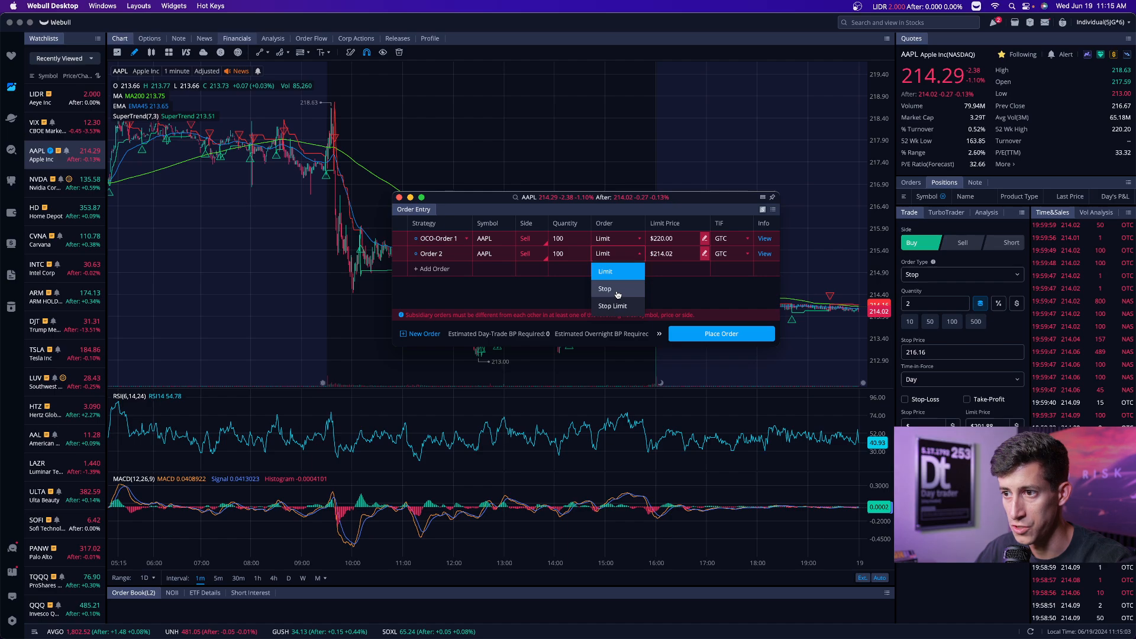
pyautogui.click(604, 288)
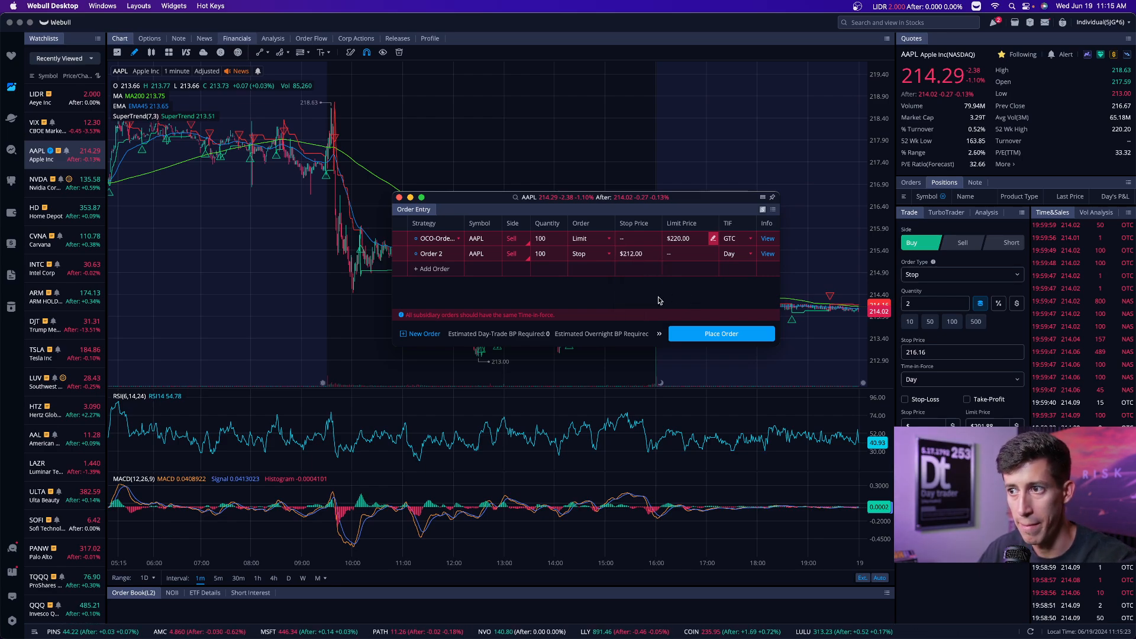
pyautogui.click(737, 254)
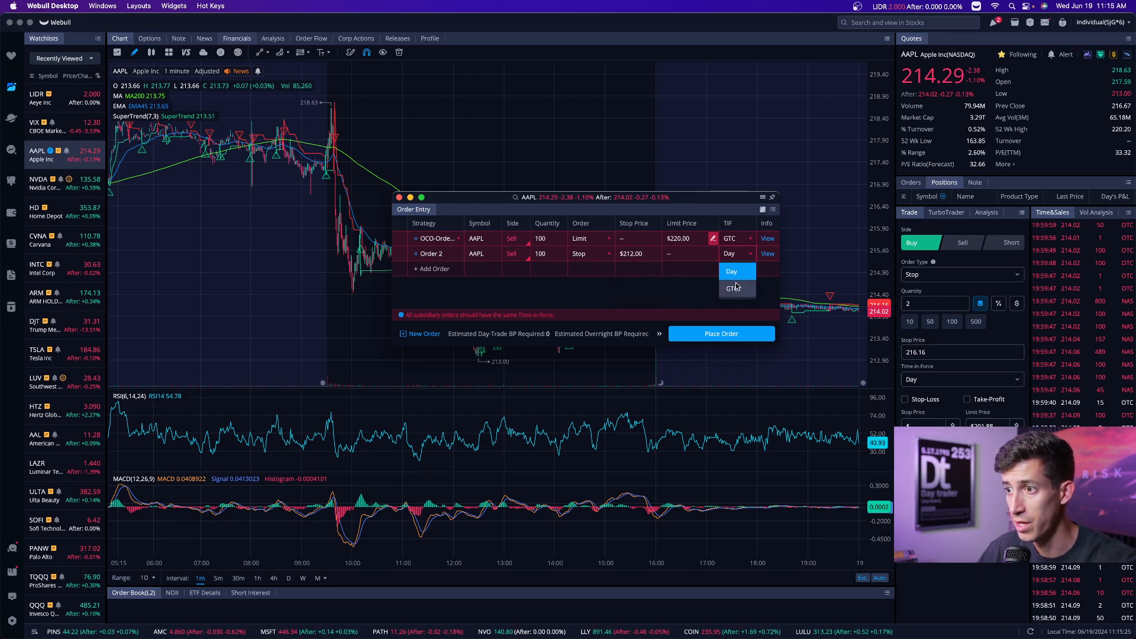
pyautogui.click(734, 288)
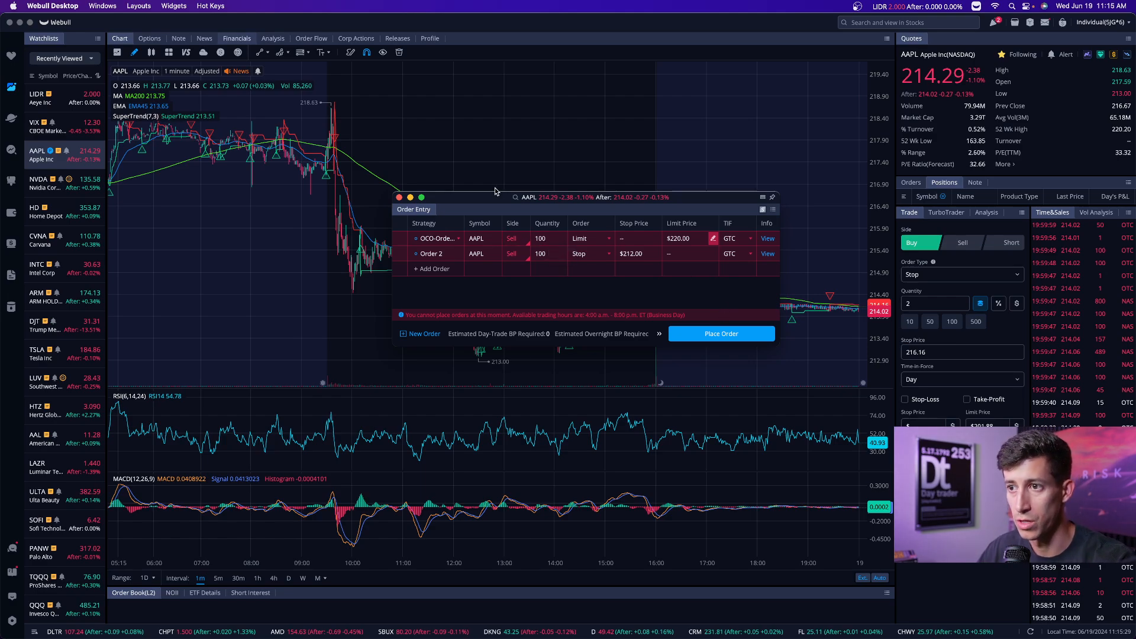
pyautogui.click(400, 197)
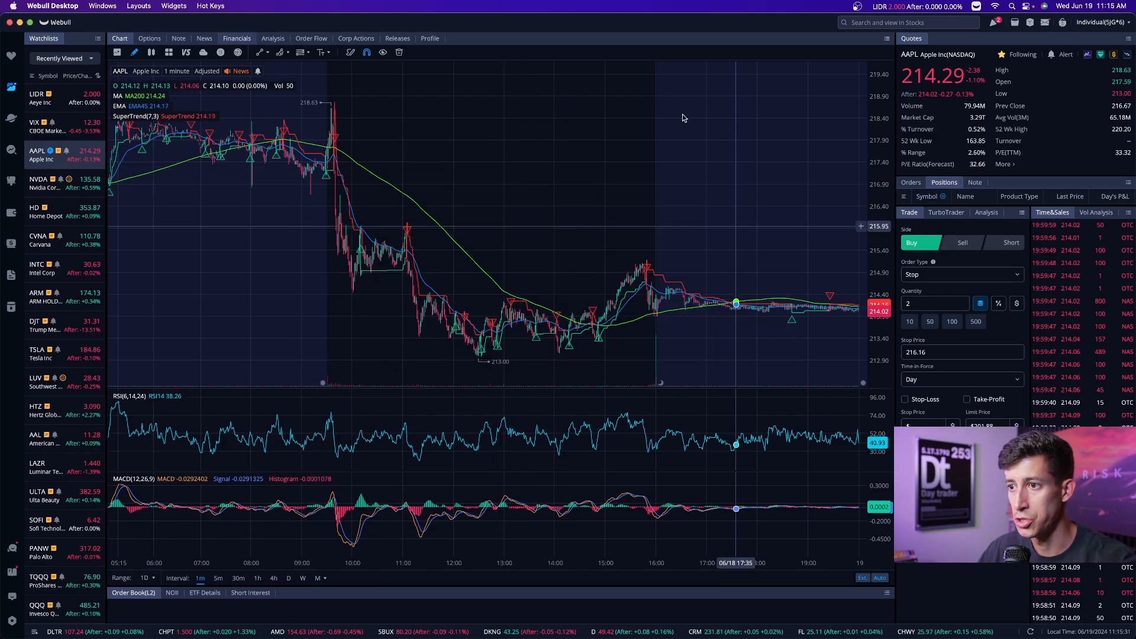
pyautogui.moveTo(672, 118)
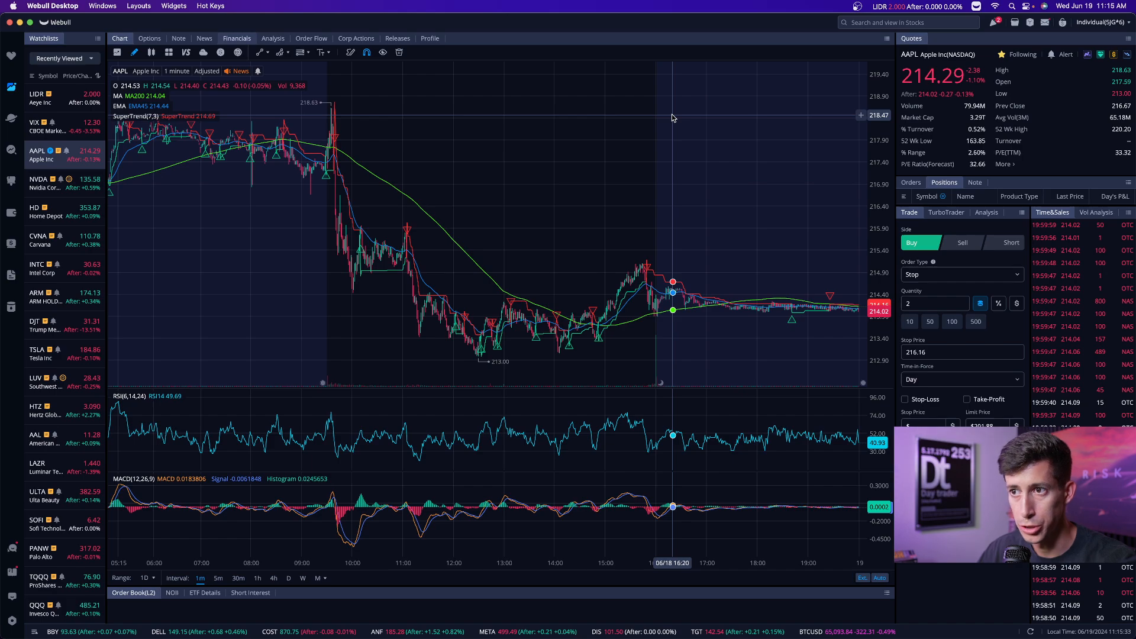